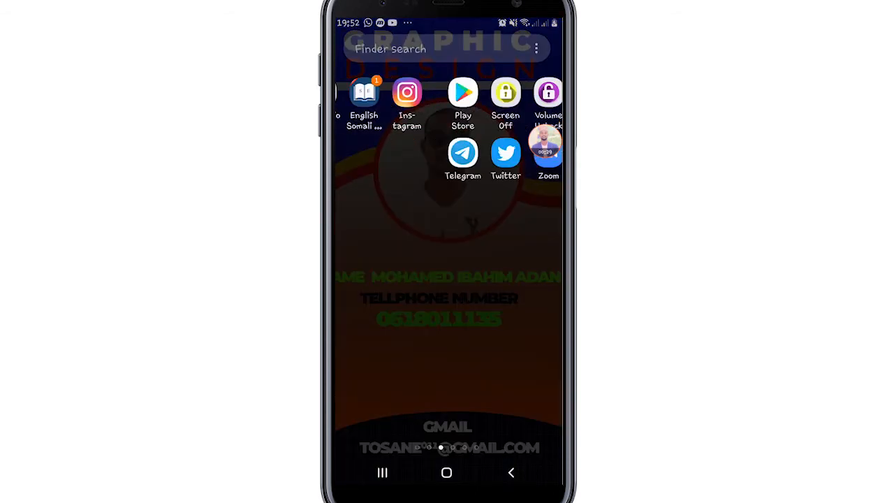
Swipe across the home screen pages and launch the Messenger app.
scroll(left, 3)
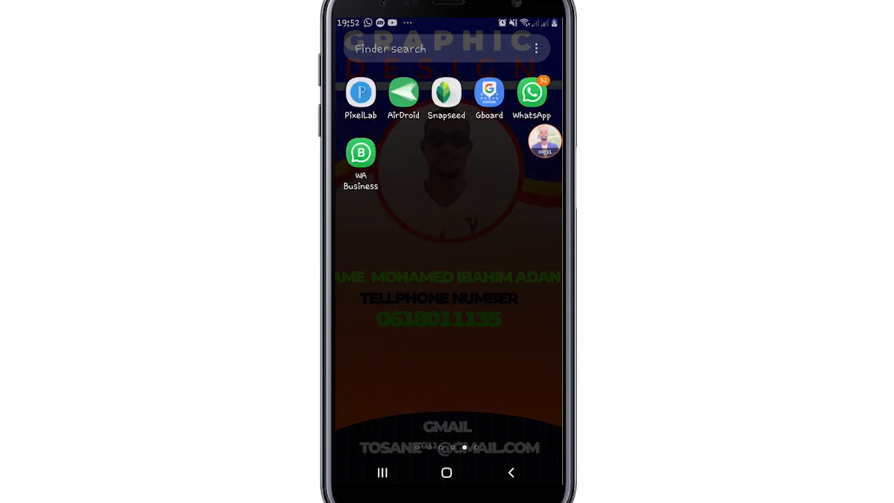
scroll(left, 3)
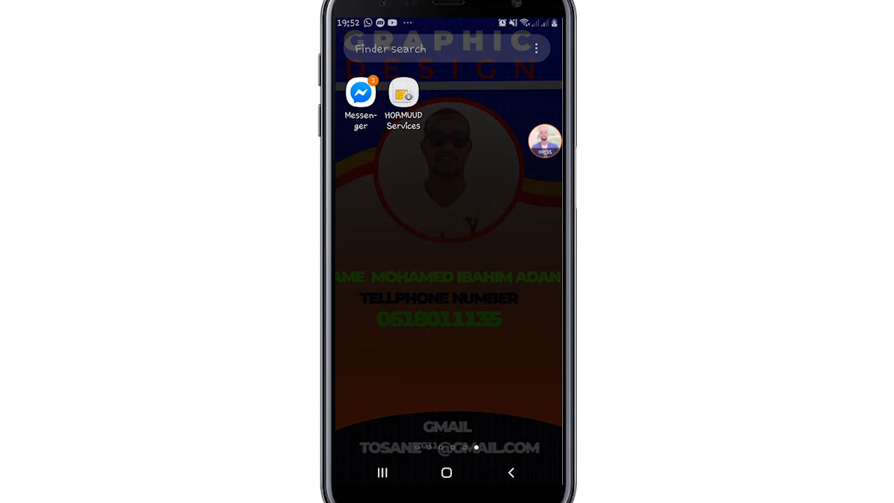
click(361, 92)
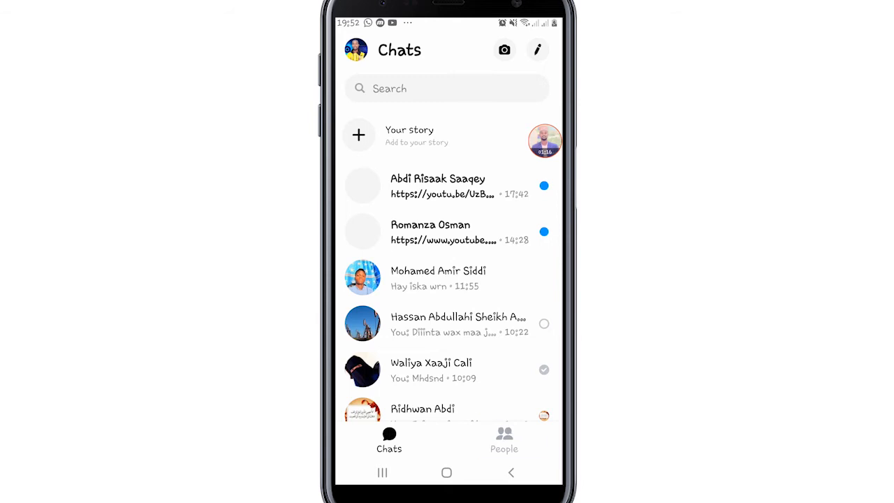
From the People tab, create a new video room with a shareable link.
click(504, 439)
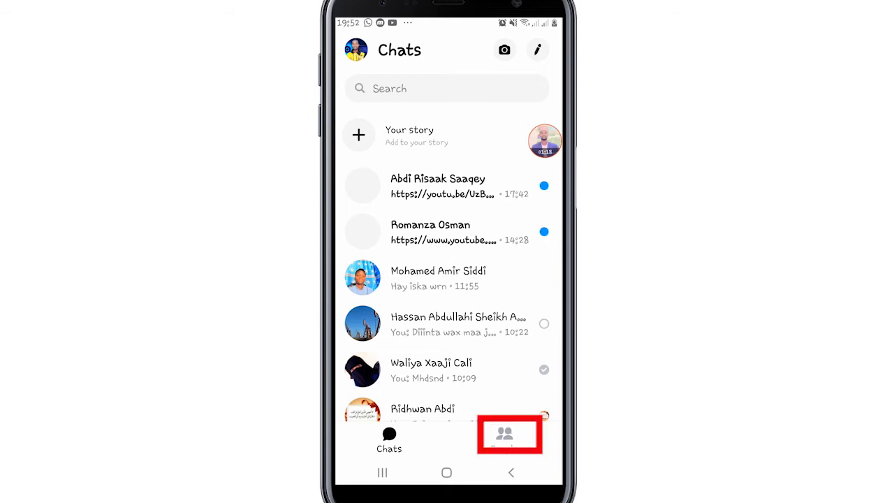
click(504, 434)
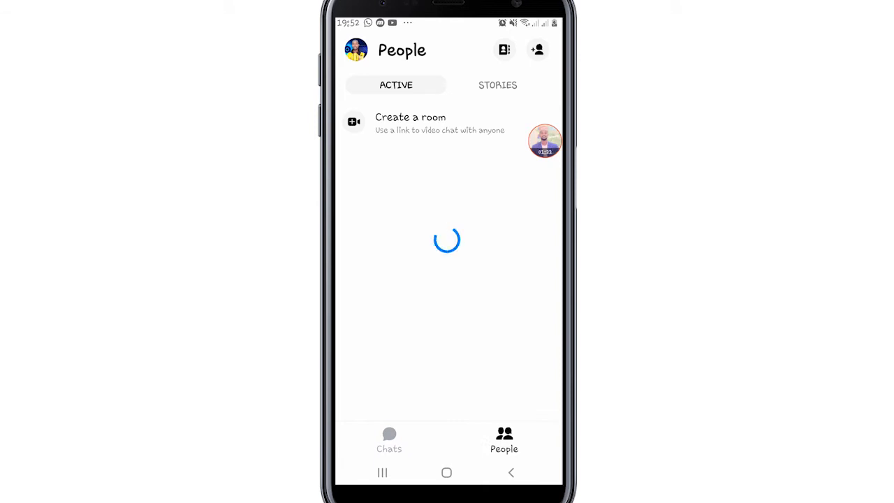
click(427, 123)
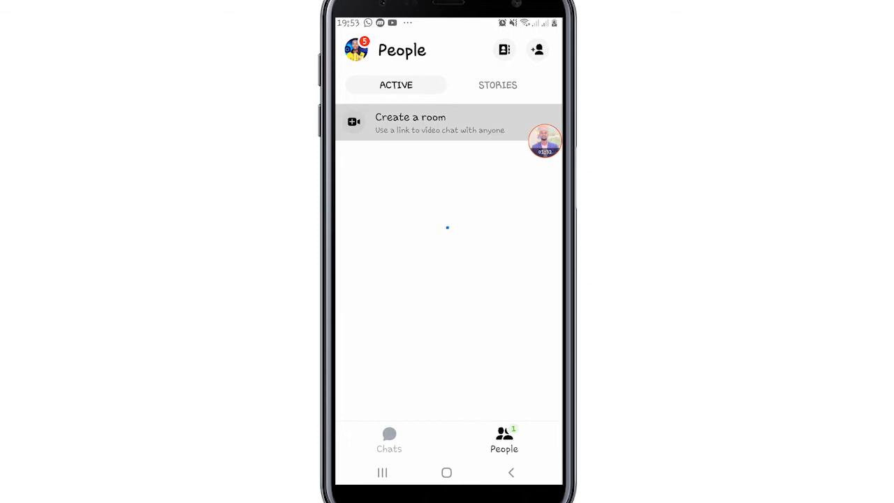
click(412, 123)
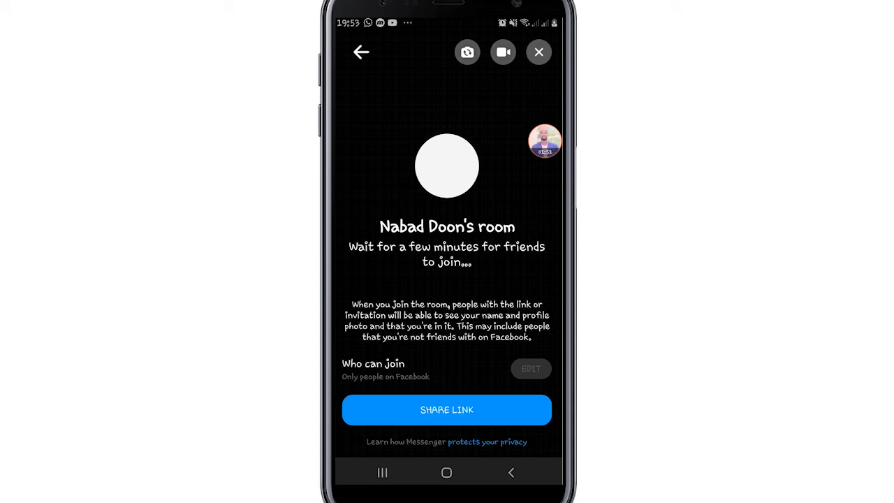
Tap SHARE LINK on the room screen to show the link's sharing options.
click(446, 410)
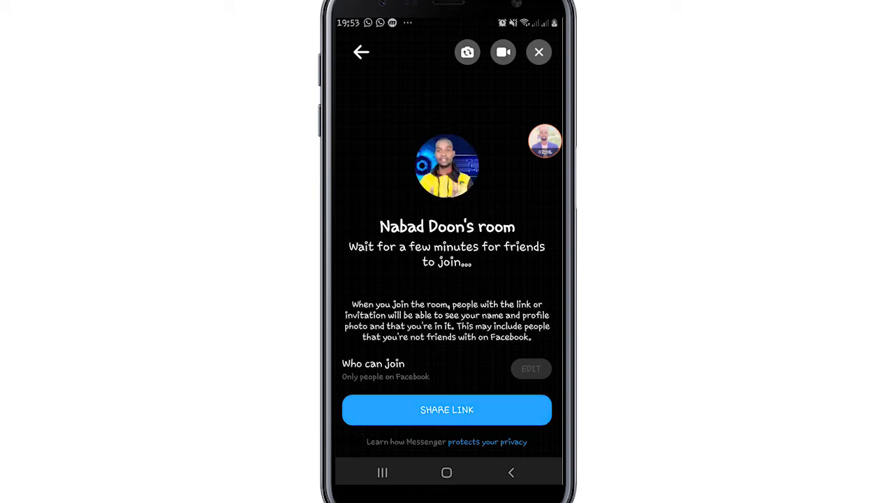
click(446, 410)
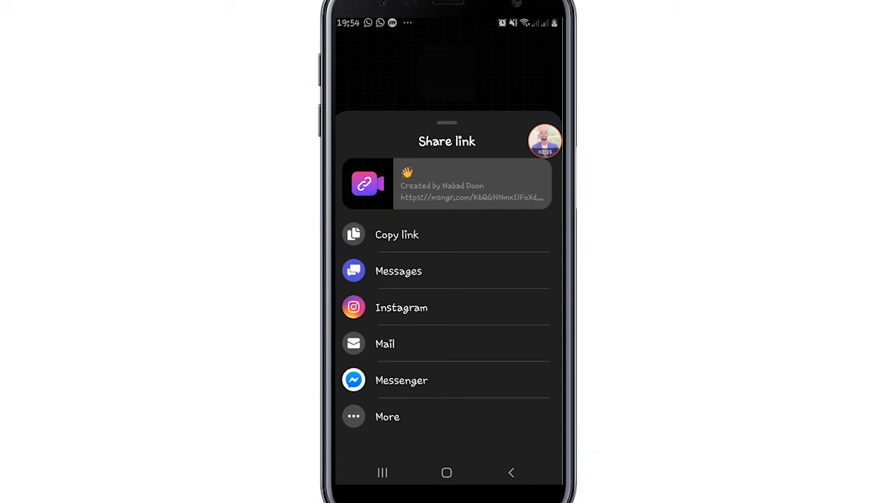
Expand the share sheet's app list and choose Messenger as the sharing app.
click(387, 417)
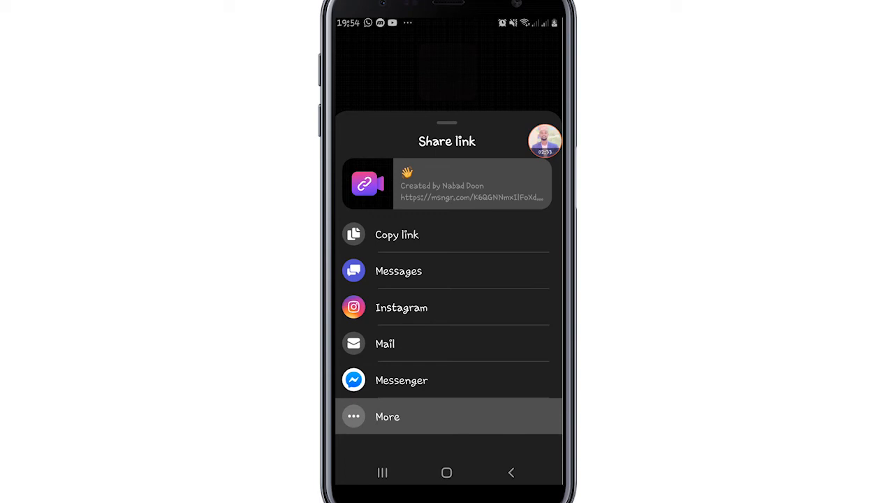
click(387, 417)
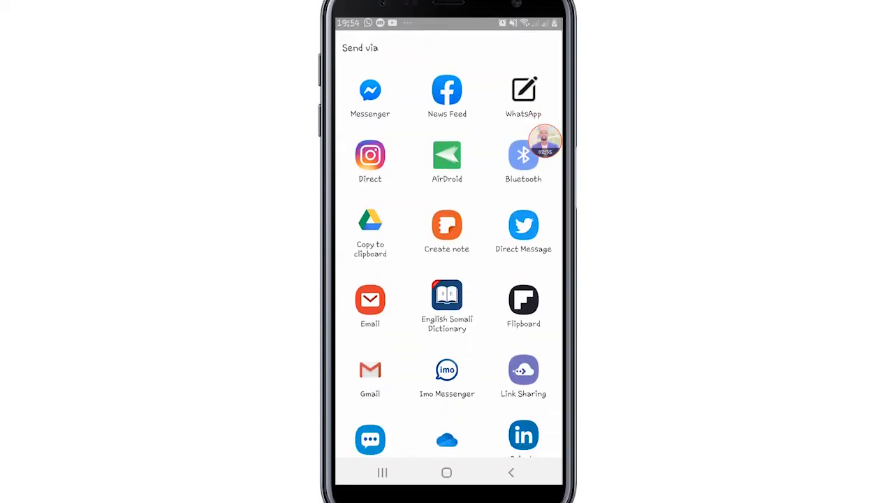
scroll(down, 3)
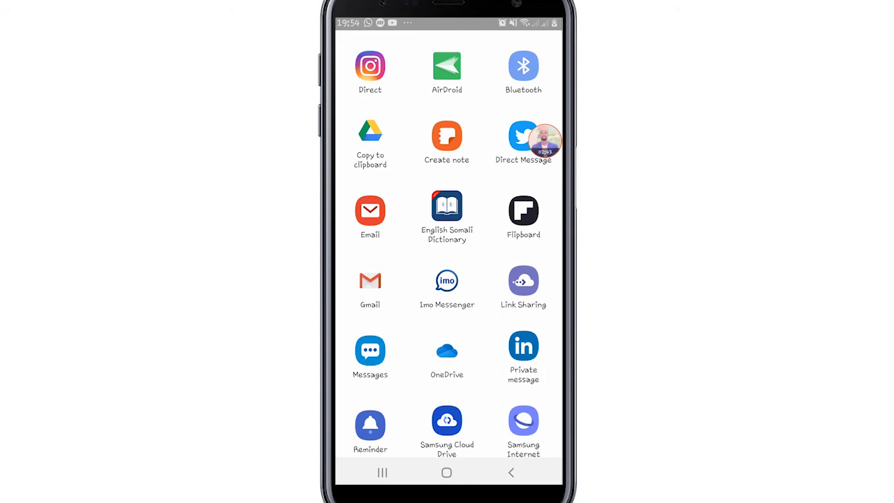
click(523, 280)
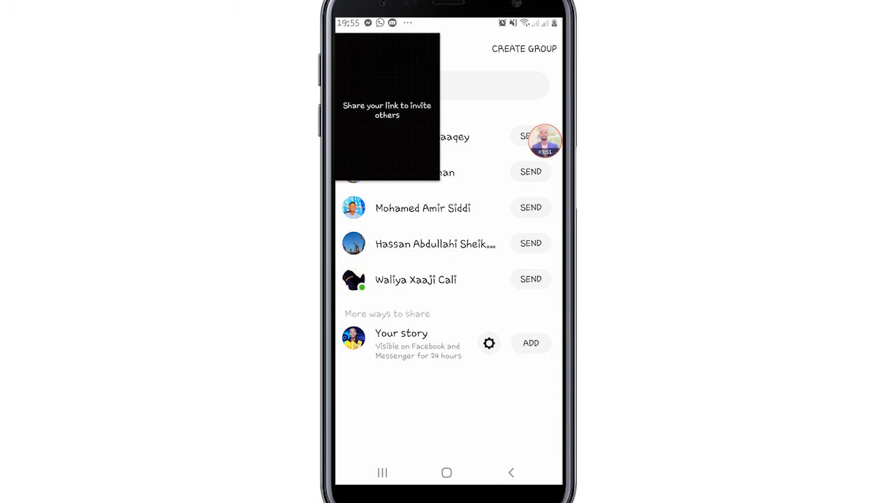
scroll(down, 3)
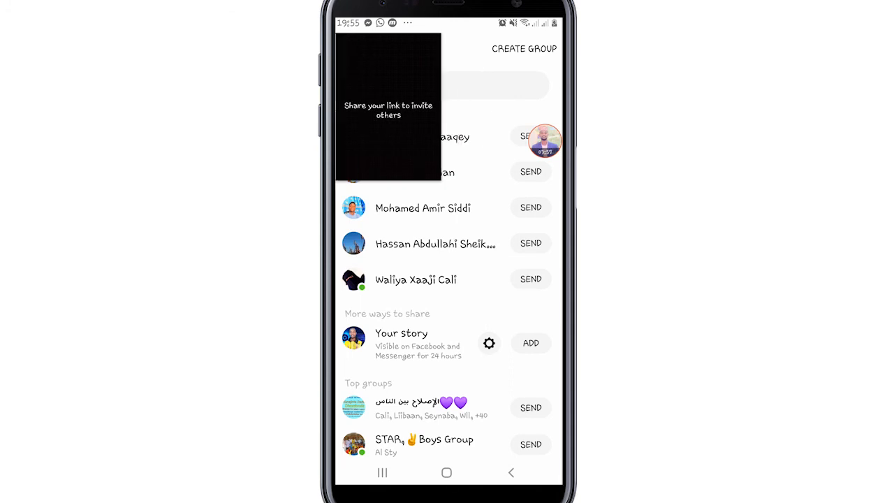
scroll(down, 3)
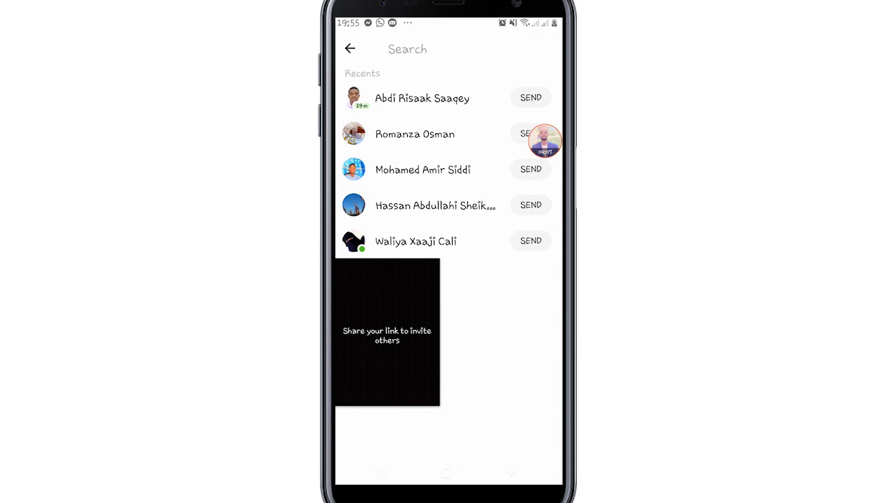
click(409, 49)
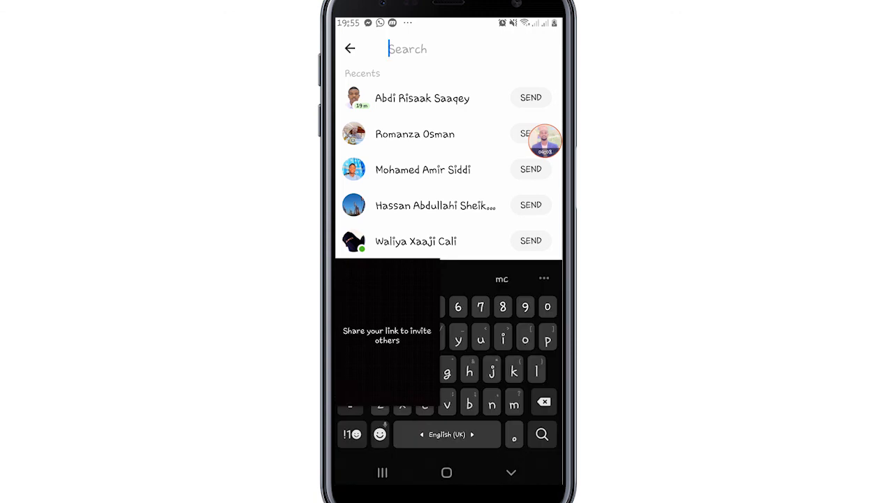
text(ridhwa)
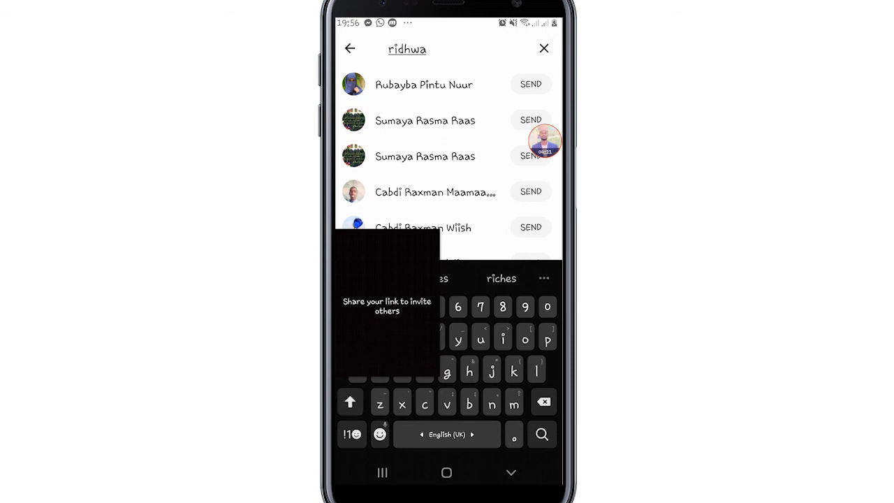
scroll(down, 3)
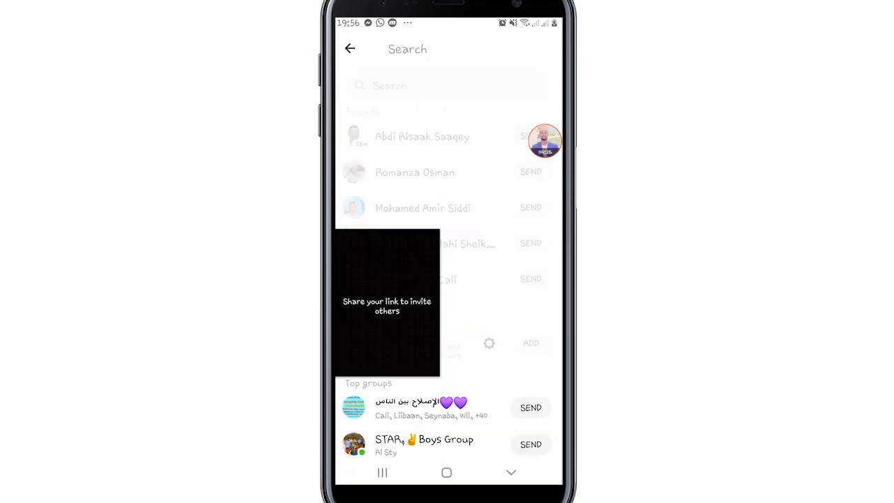
click(447, 86)
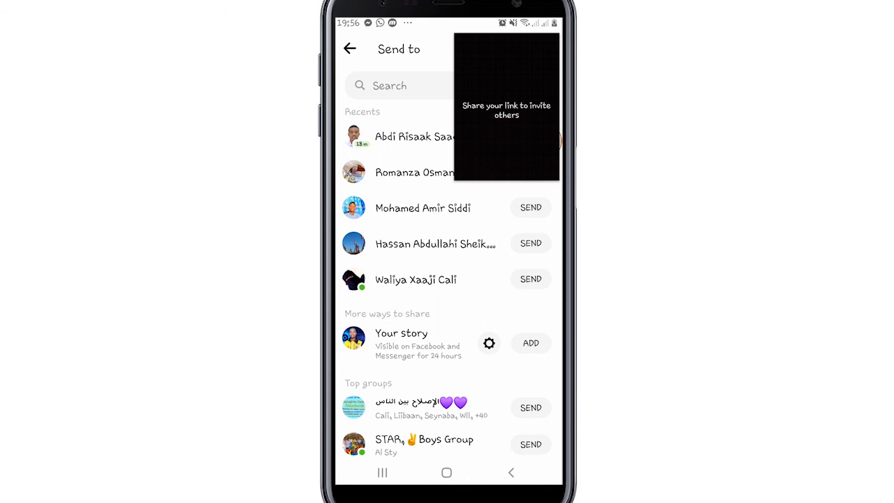
scroll(down, 3)
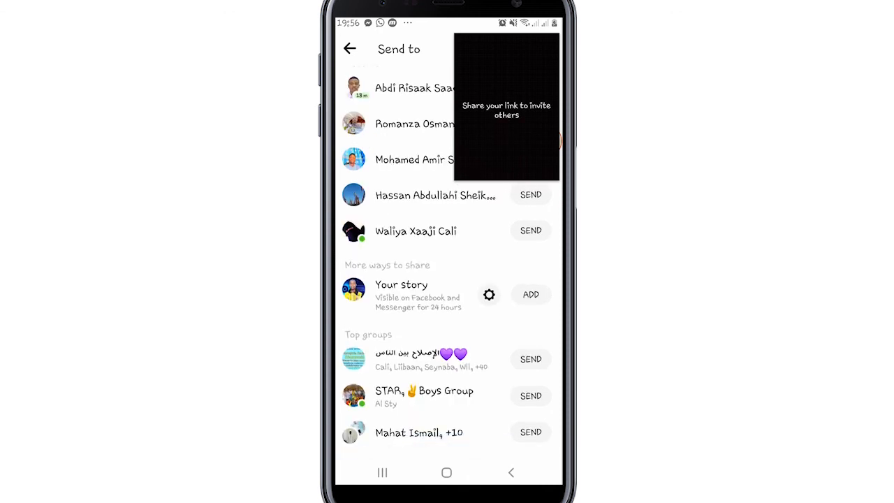